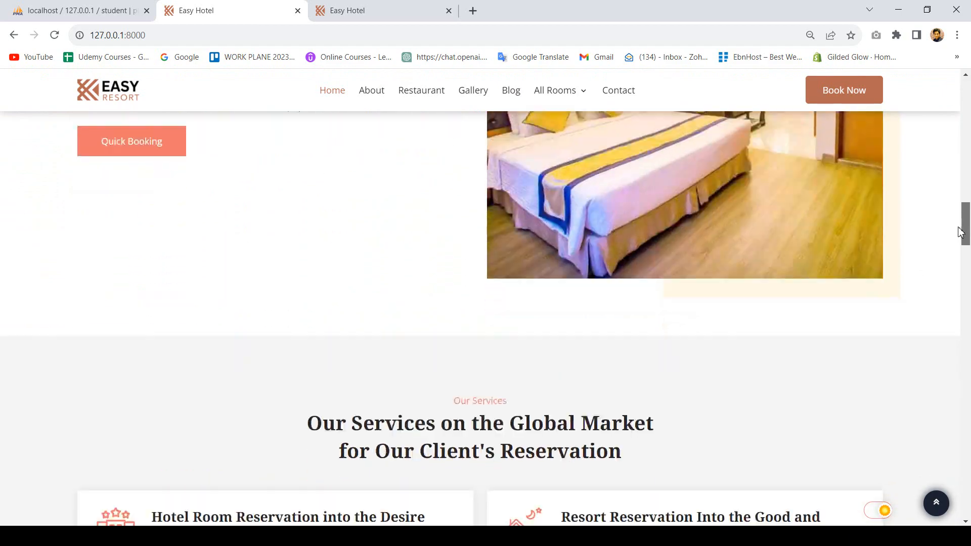
# - Search for rooms available from 2 to 9 August 2023
pyautogui.scroll(-3)
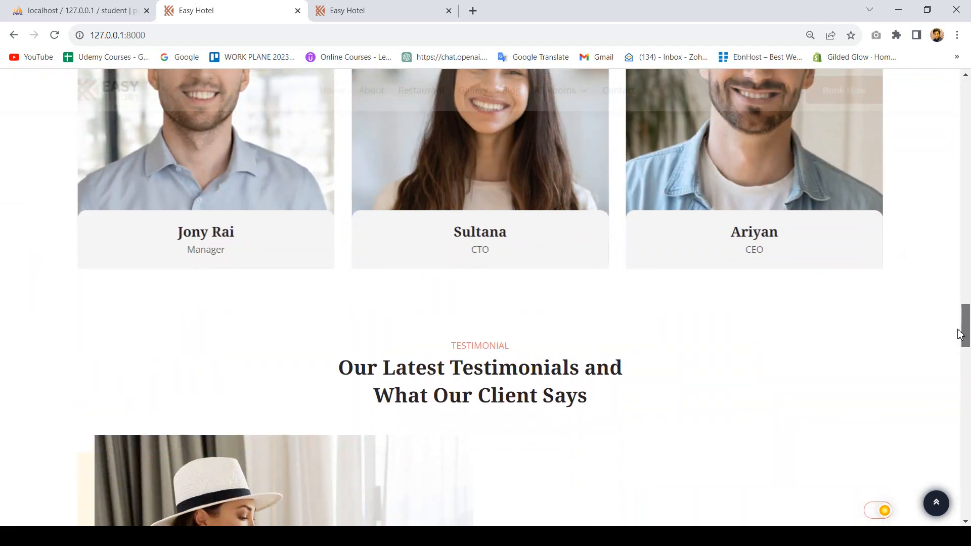
pyautogui.scroll(-3)
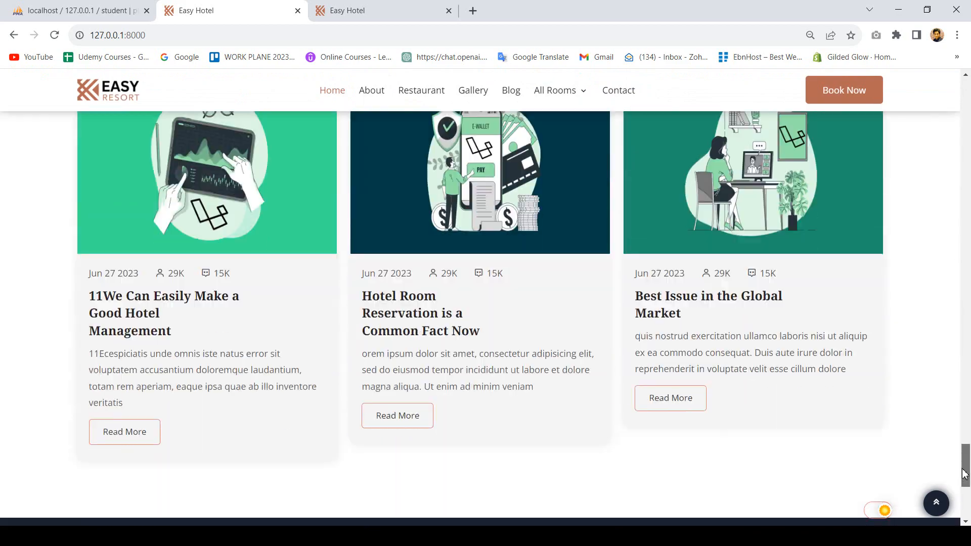
pyautogui.scroll(3)
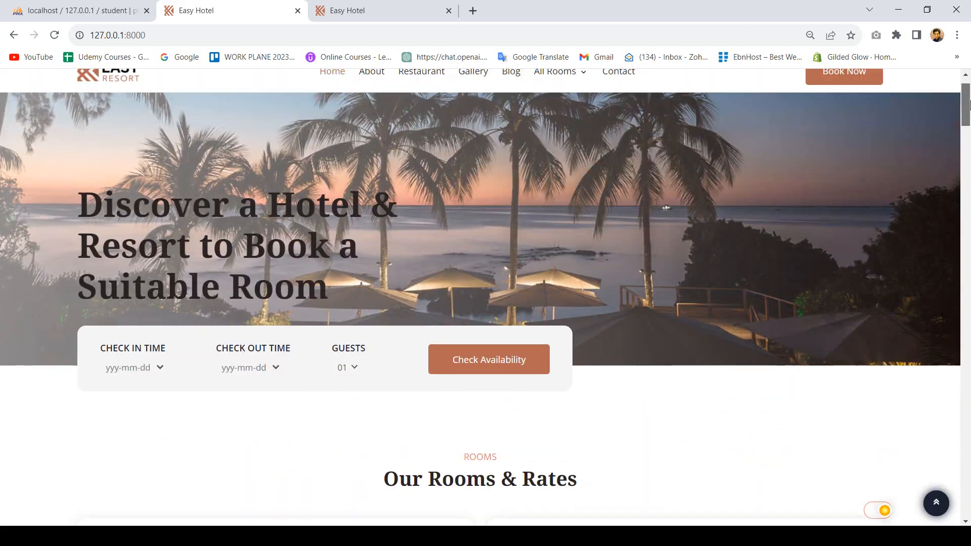
pyautogui.click(132, 368)
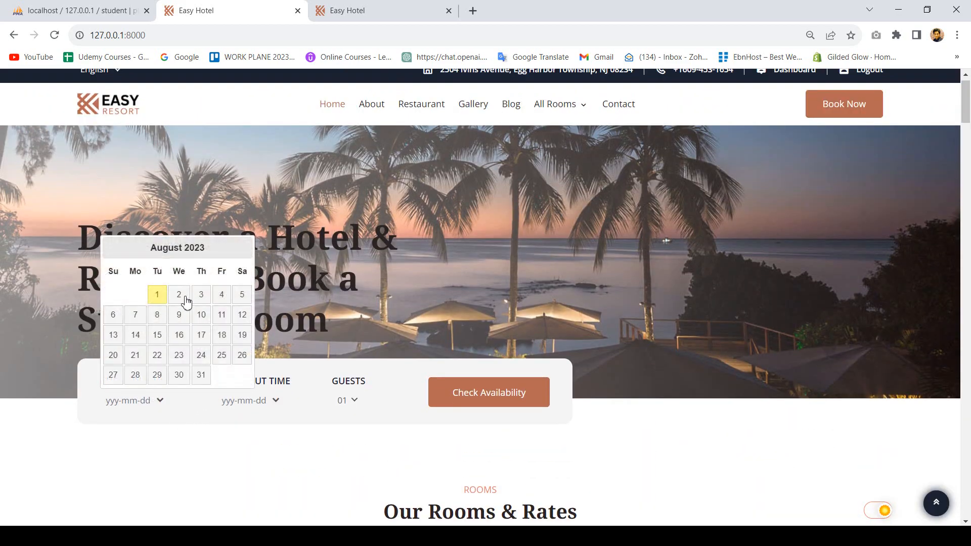
pyautogui.click(179, 295)
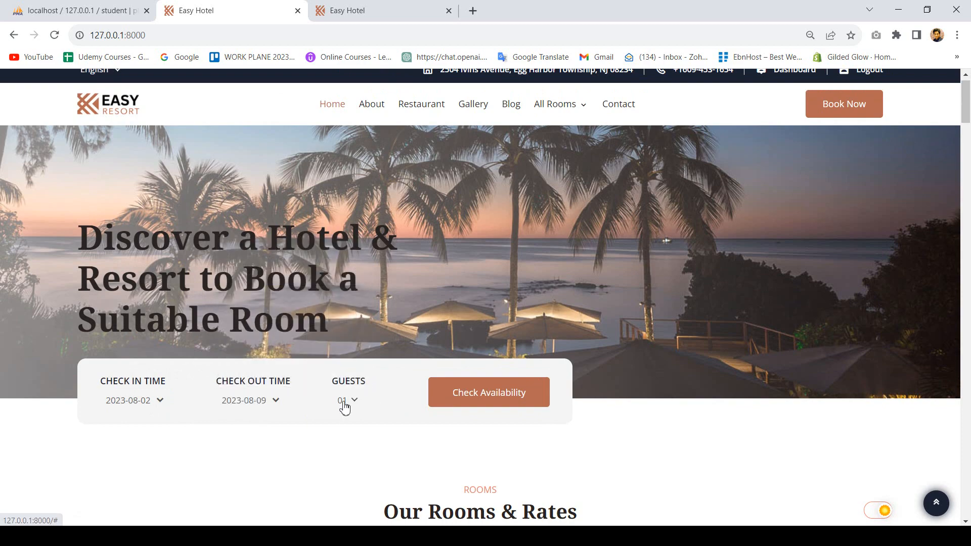
pyautogui.click(488, 392)
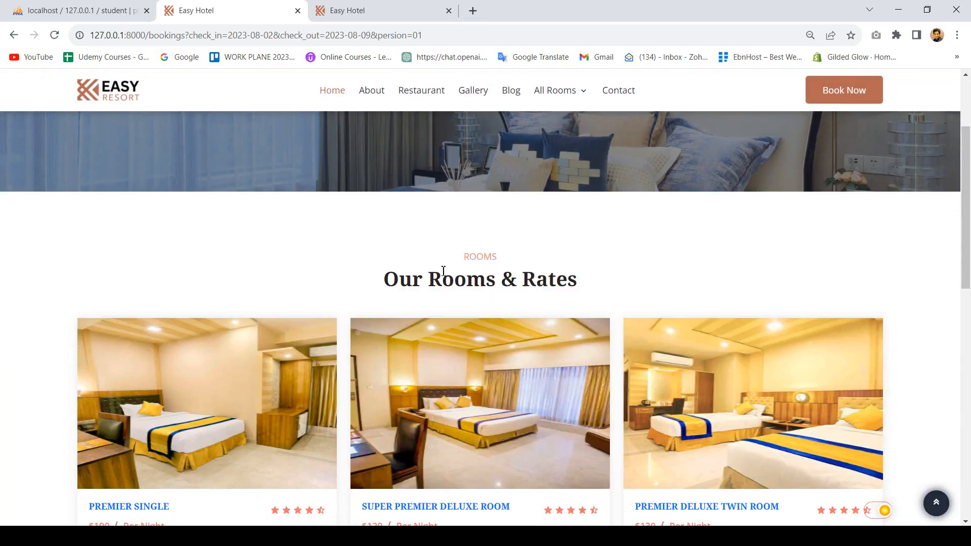
# - Book the Super Premier Deluxe Room and choose Cash On Delivery at checkout
pyautogui.click(479, 403)
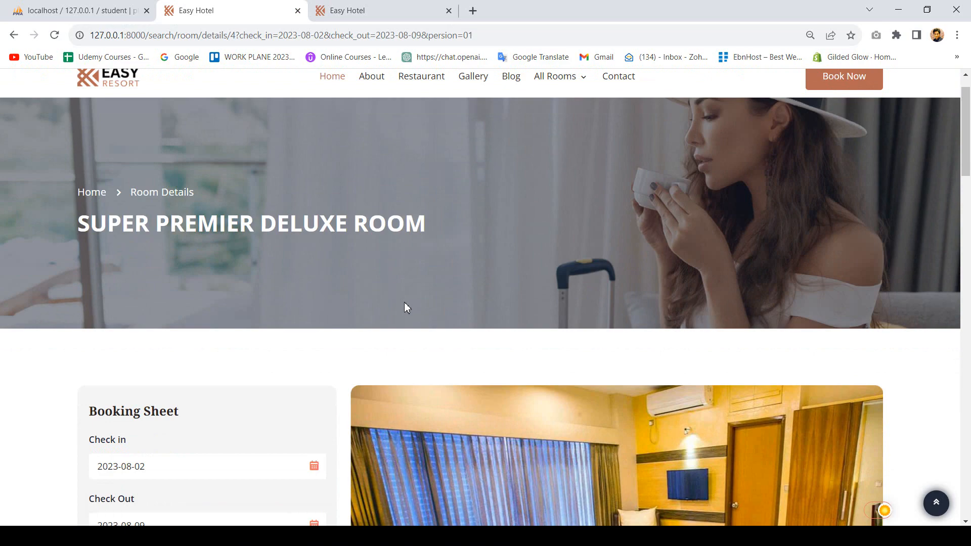
pyautogui.scroll(-3)
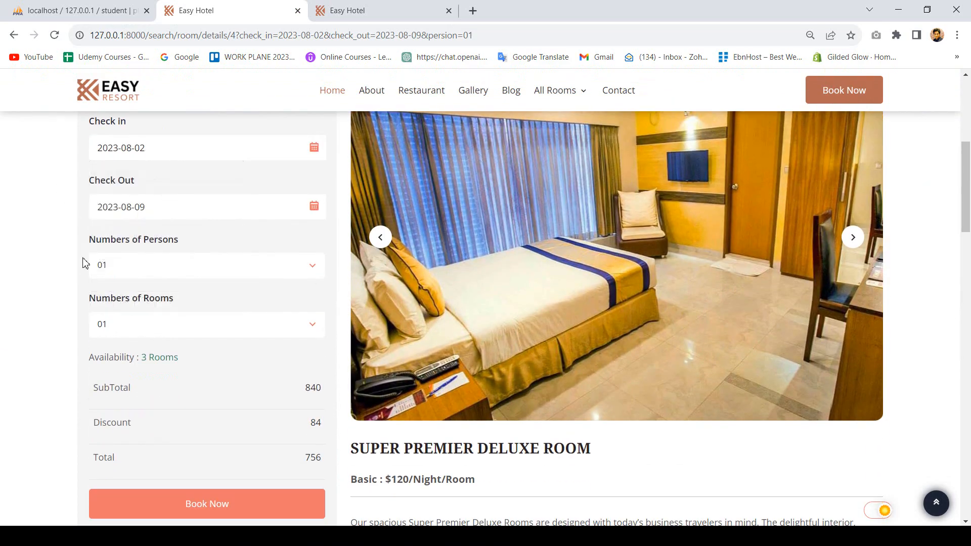
pyautogui.click(207, 504)
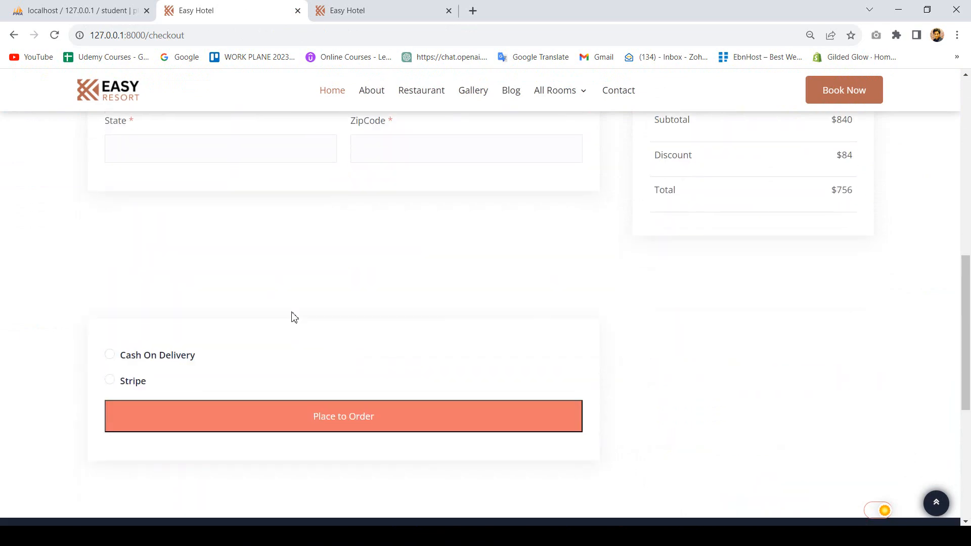
pyautogui.click(110, 355)
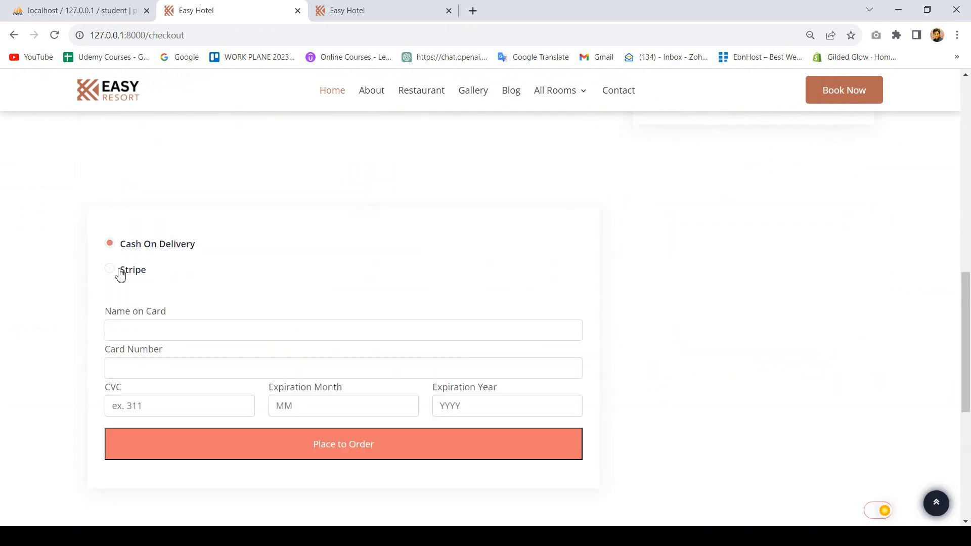
pyautogui.scroll(3)
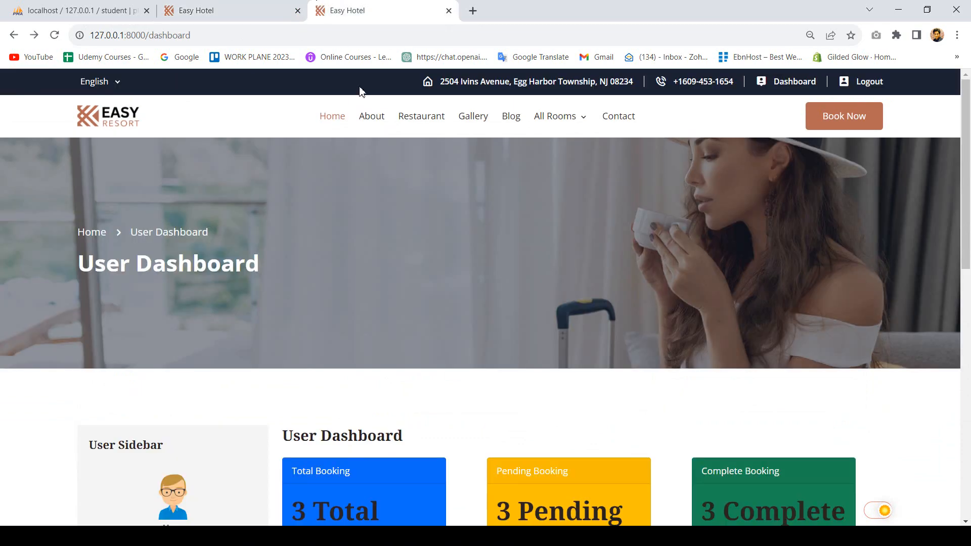
pyautogui.scroll(-3)
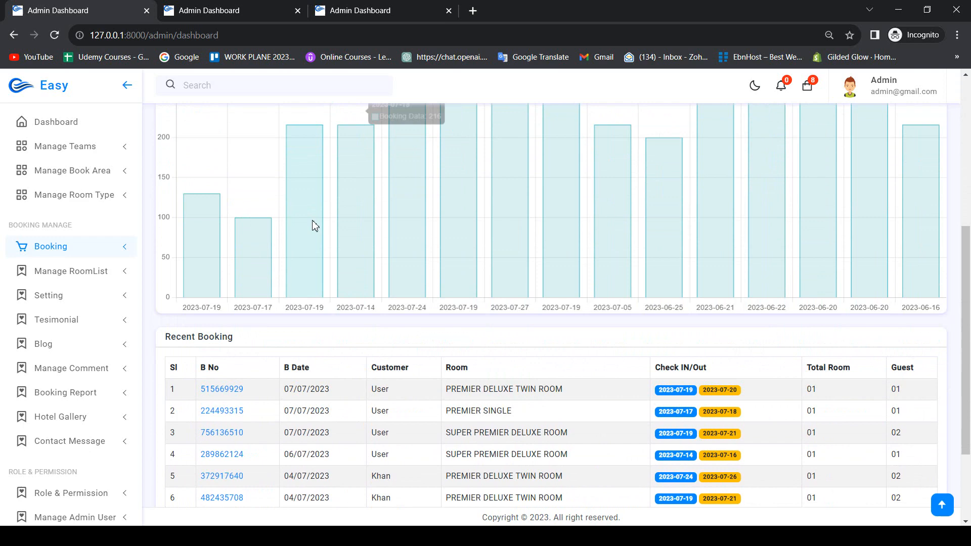
# - Open booking 515669929 and add room 401 from the available rooms list
pyautogui.click(221, 389)
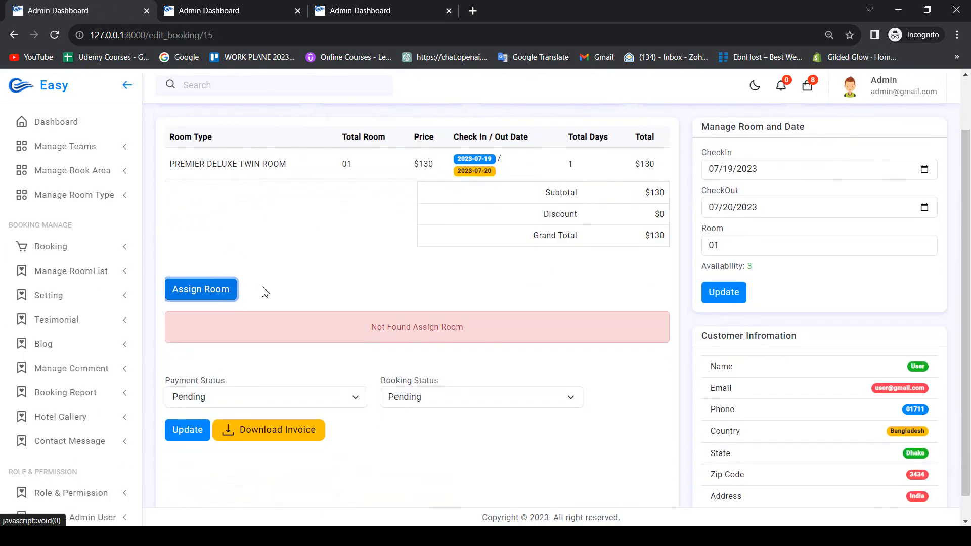
pyautogui.click(201, 289)
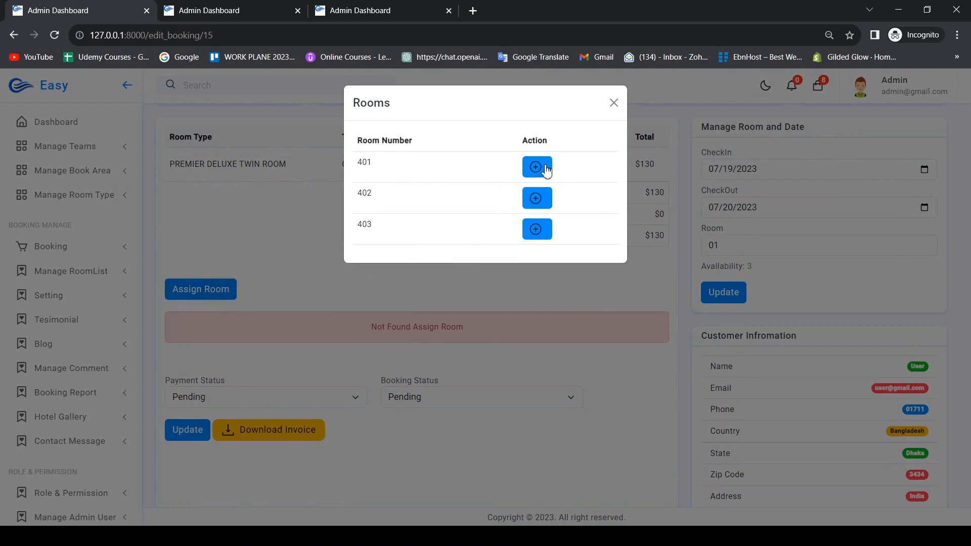
pyautogui.click(536, 167)
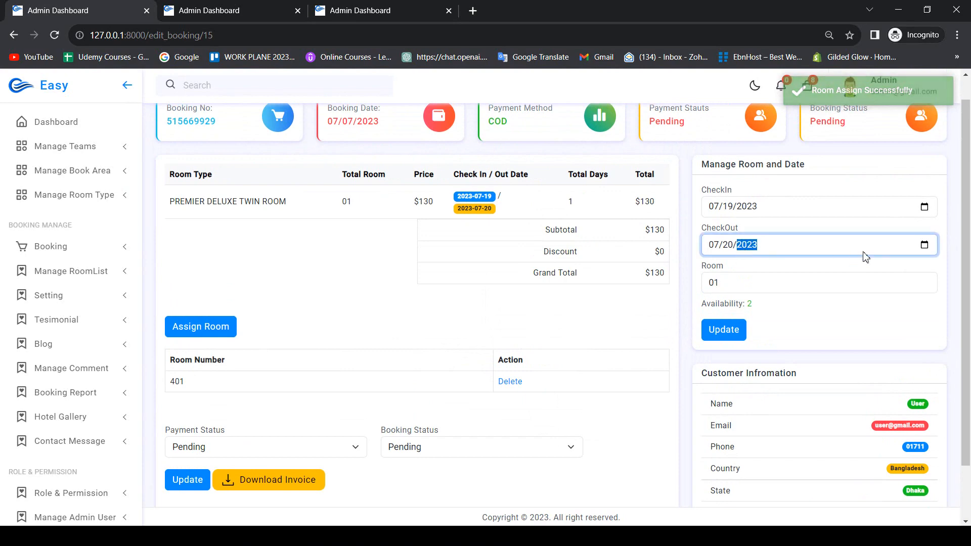
pyautogui.scroll(-3)
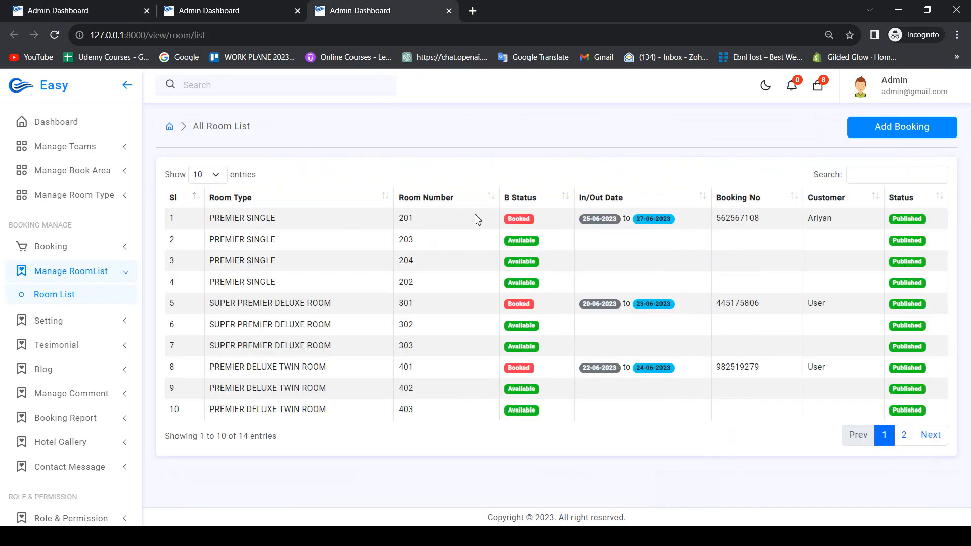
pyautogui.moveTo(903, 395)
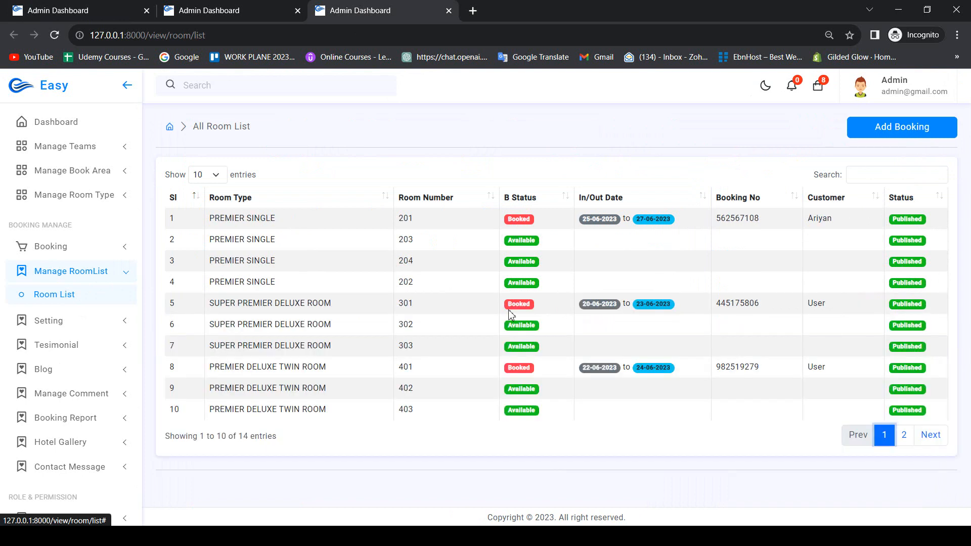
# - Expand the sidebar Setting section to reveal SMTP and site settings
pyautogui.click(48, 295)
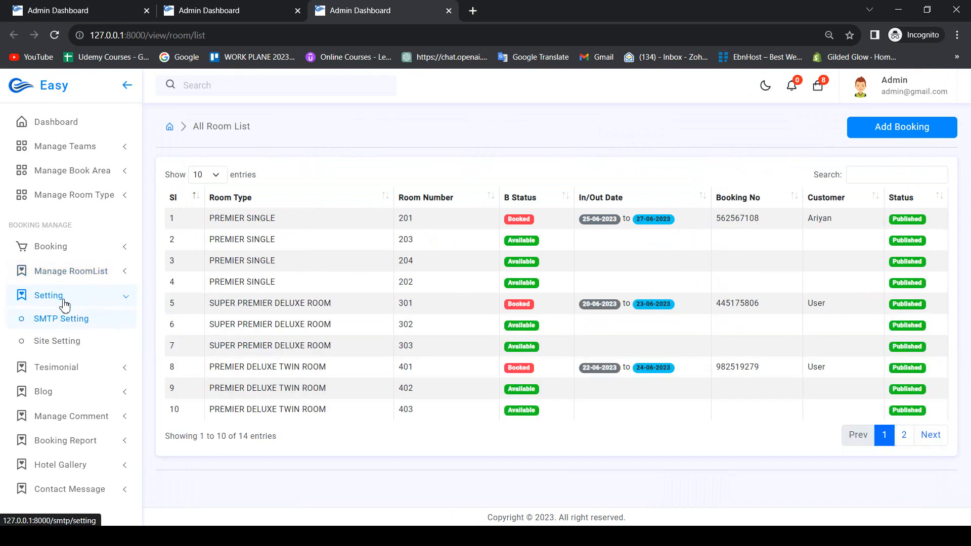